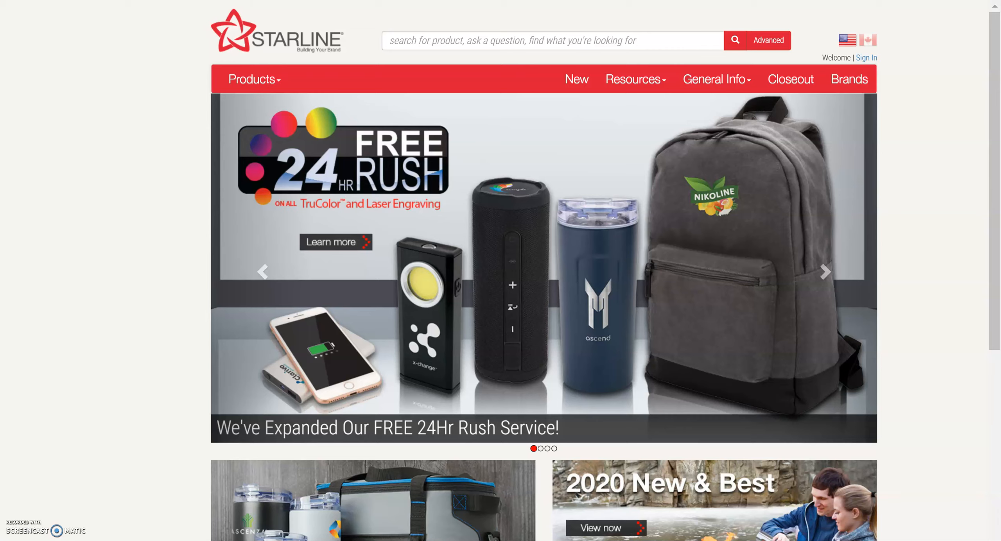
{"action": "mouse_move", "coordinate": [57, 273]}
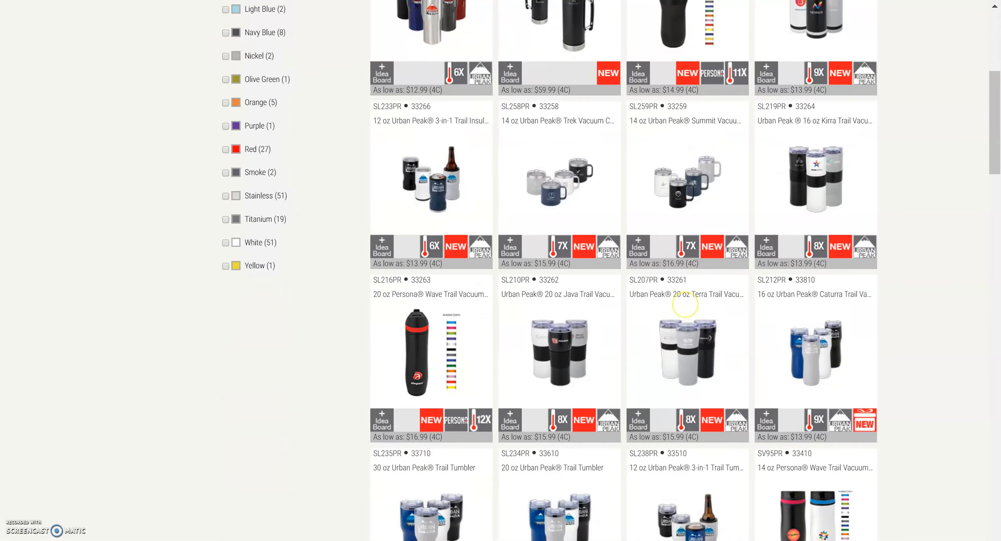
Scroll the Urban Peak listing until the 20 oz Urban Peak Trail Tumbler is in view.
{"action": "scroll", "scroll_direction": "down", "scroll_amount": 3}
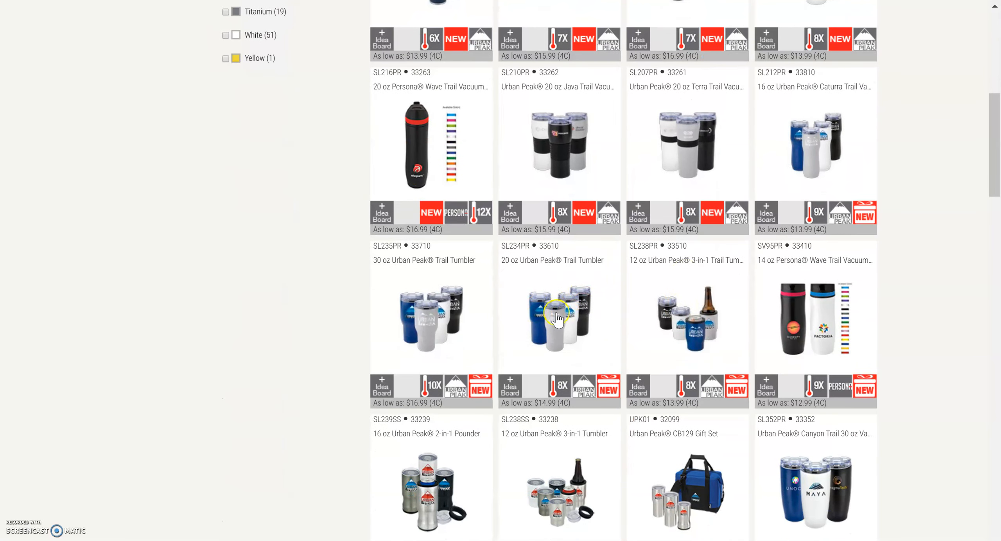
Go to the 20 oz Urban Peak Trail Tumbler (SL234PR) product page from the grid.
{"action": "left_click", "coordinate": [558, 318]}
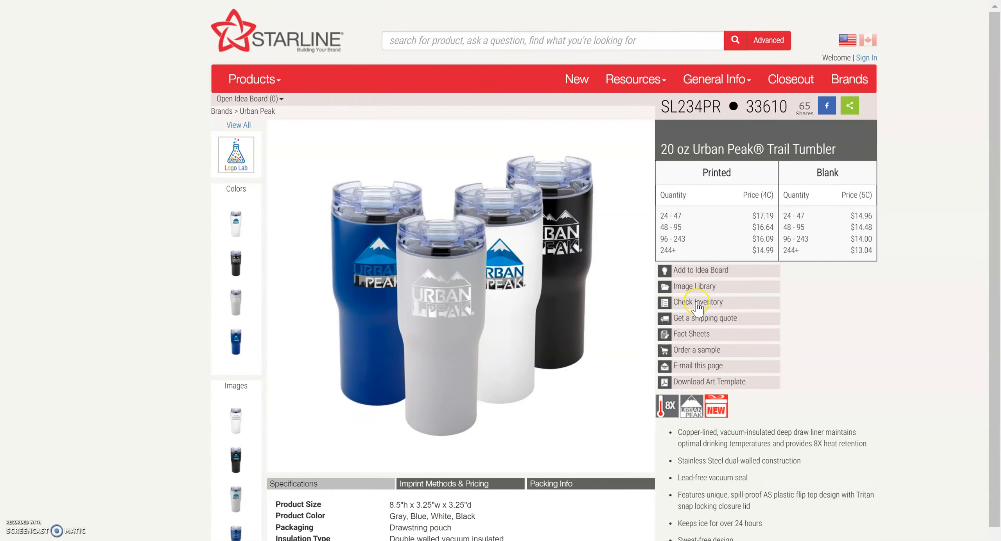
Show the tumbler's Check Inventory popup with stock per colour and Similar Products counts.
{"action": "left_click", "coordinate": [696, 302]}
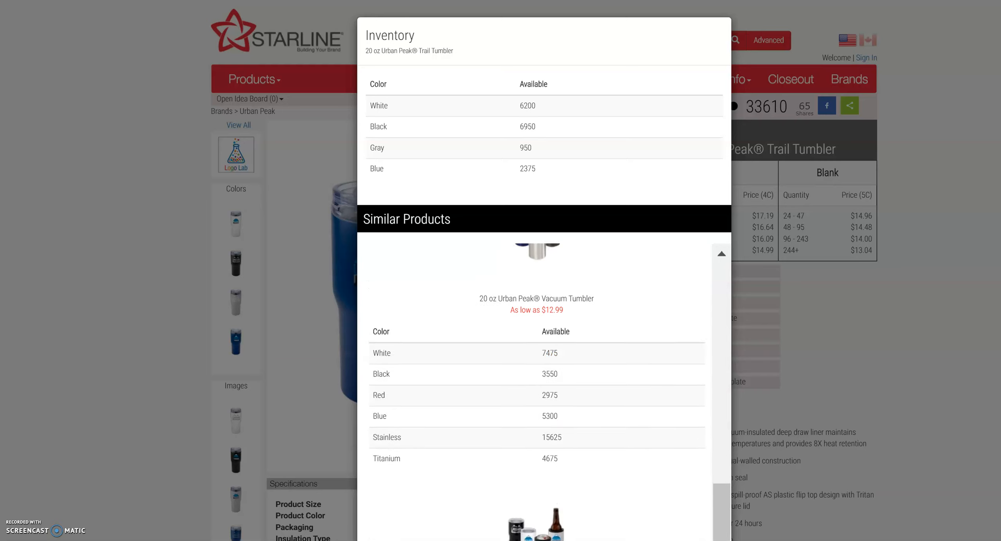
{"action": "scroll", "scroll_direction": "down", "scroll_amount": 3}
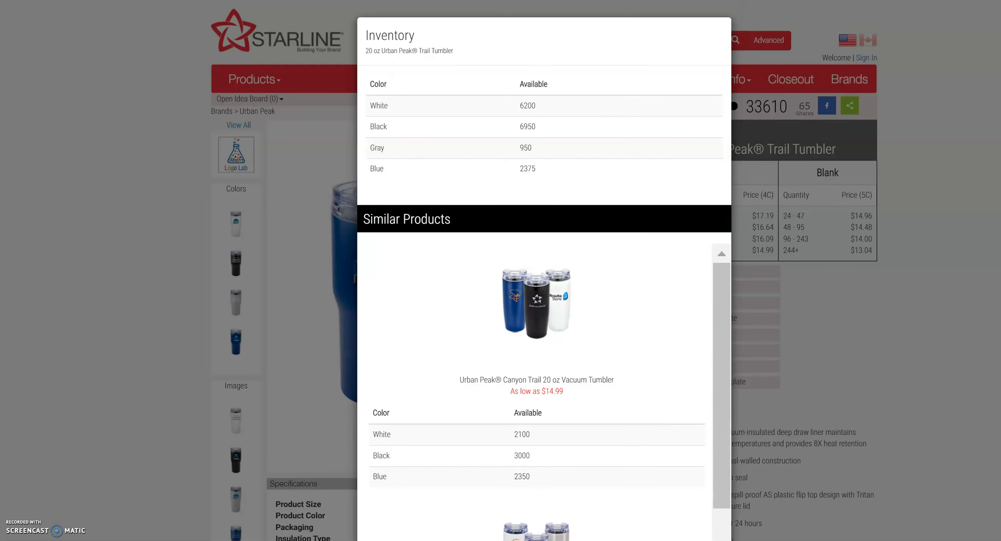
{"action": "mouse_move", "coordinate": [266, 349]}
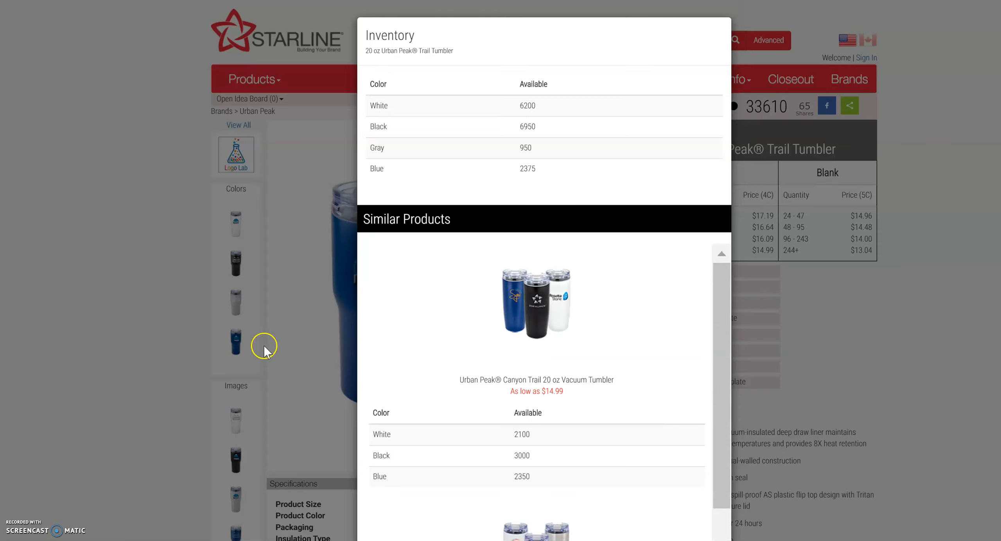